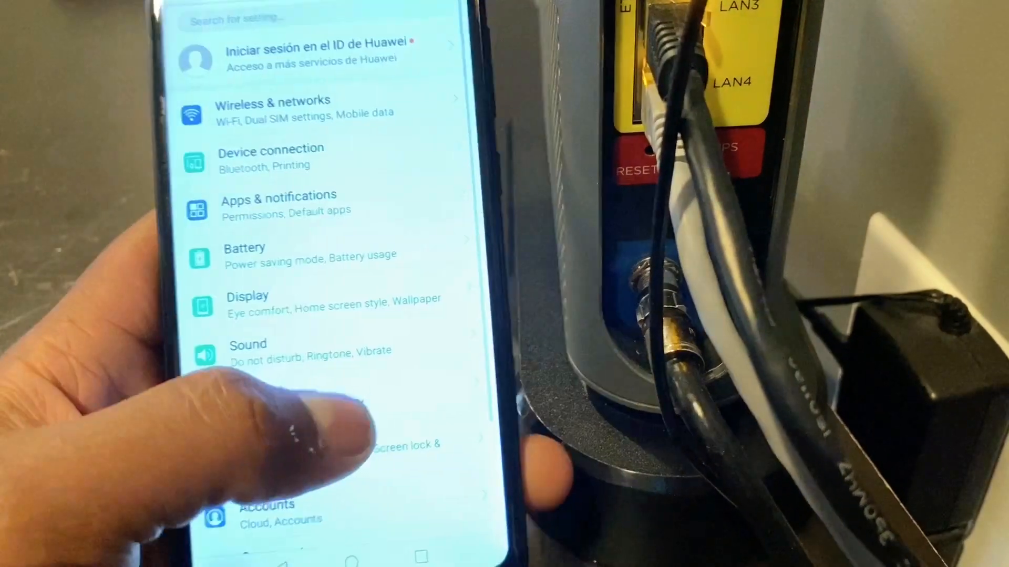
# Step: Open Wireless & networks to reach the Wi-Fi list showing nearby networks
pyautogui.click(270, 106)
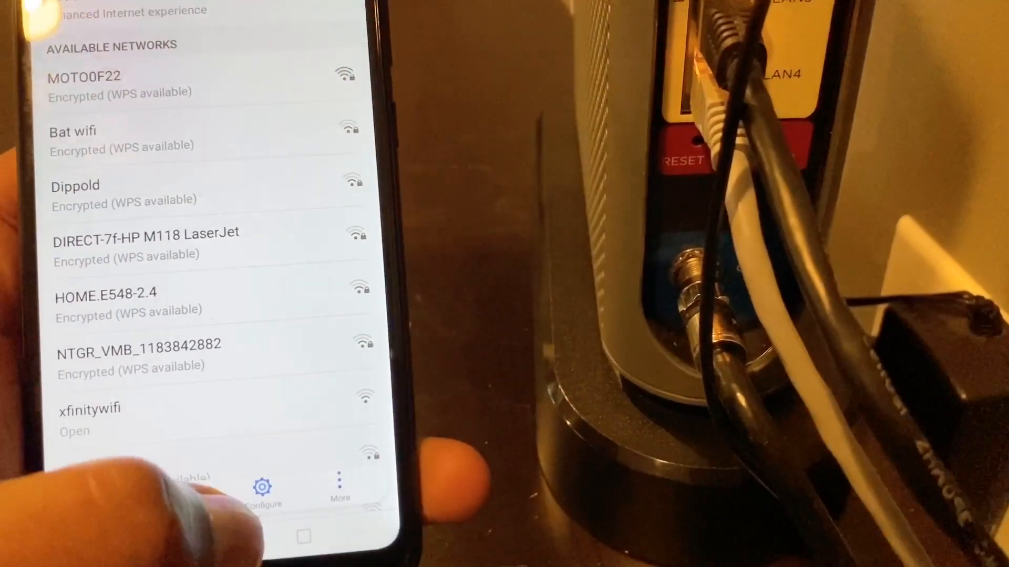
# Step: Tap MOTO0F22 in the Wi-Fi list so it shows Connected
pyautogui.click(340, 489)
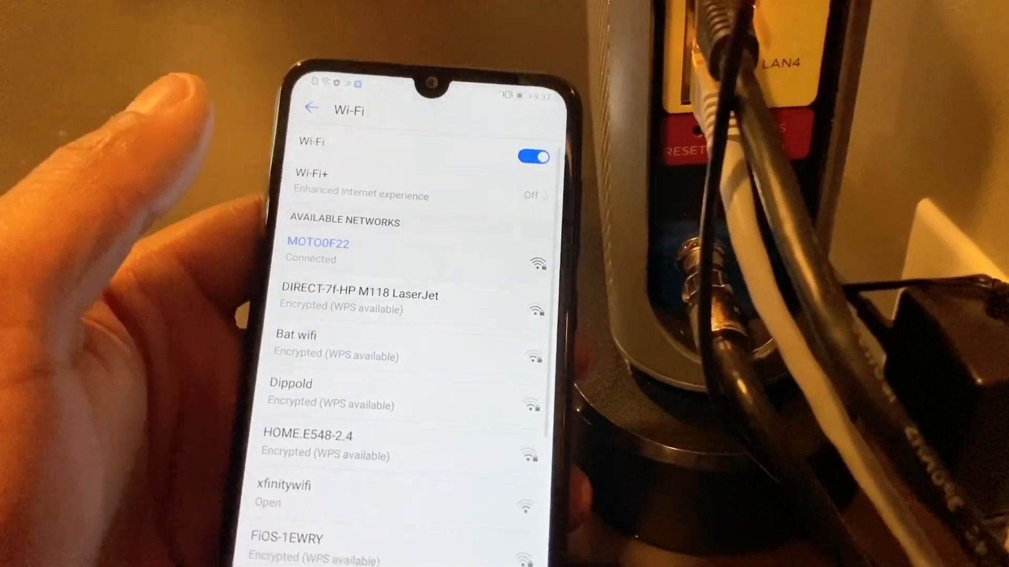
# Step: Forget the MOTO0F22 network and open the More Wi-Fi options
pyautogui.click(318, 251)
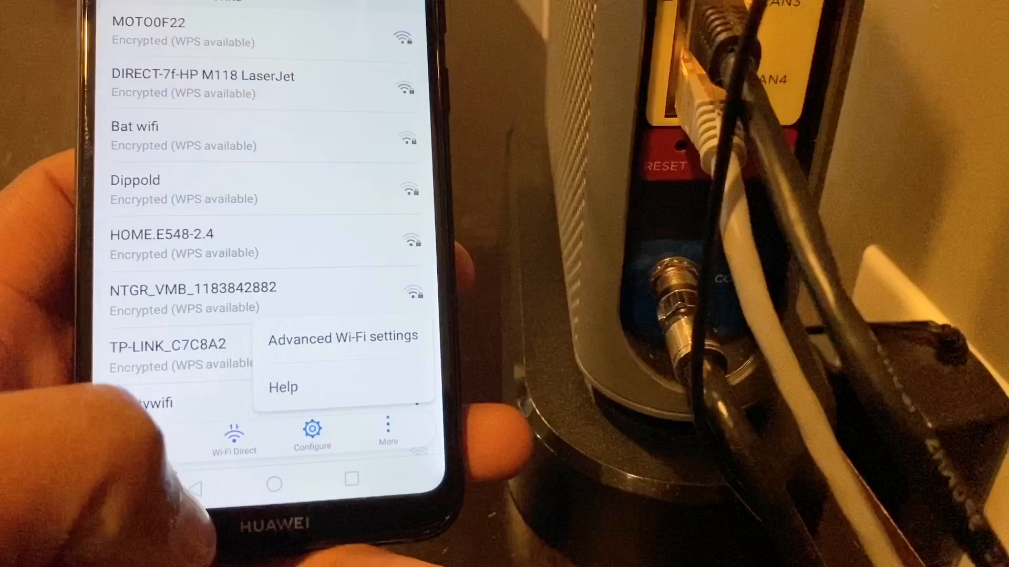
pyautogui.click(343, 338)
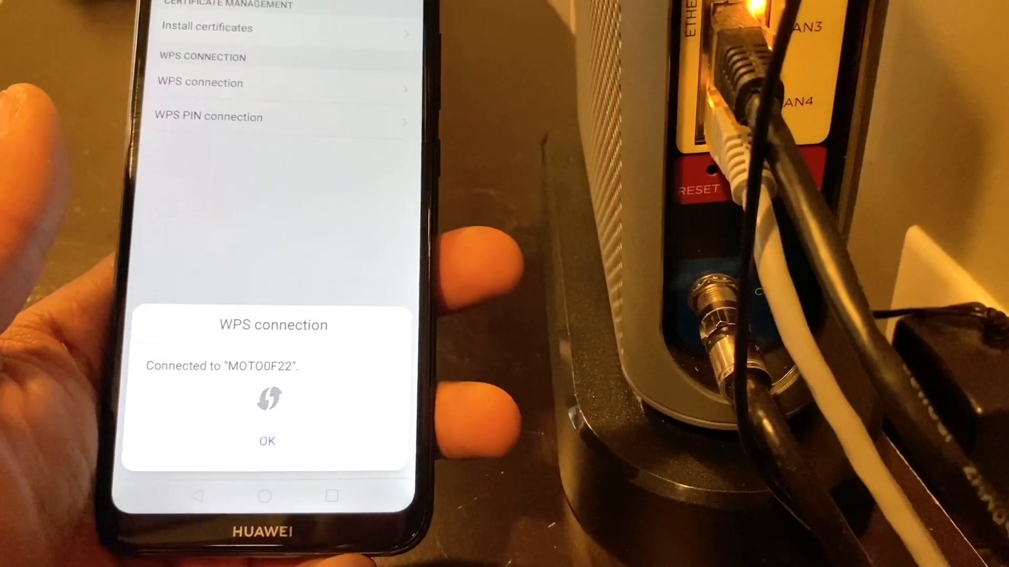
# Step: Confirm the successful WPS connection to MOTO0F22 with OK
pyautogui.click(266, 442)
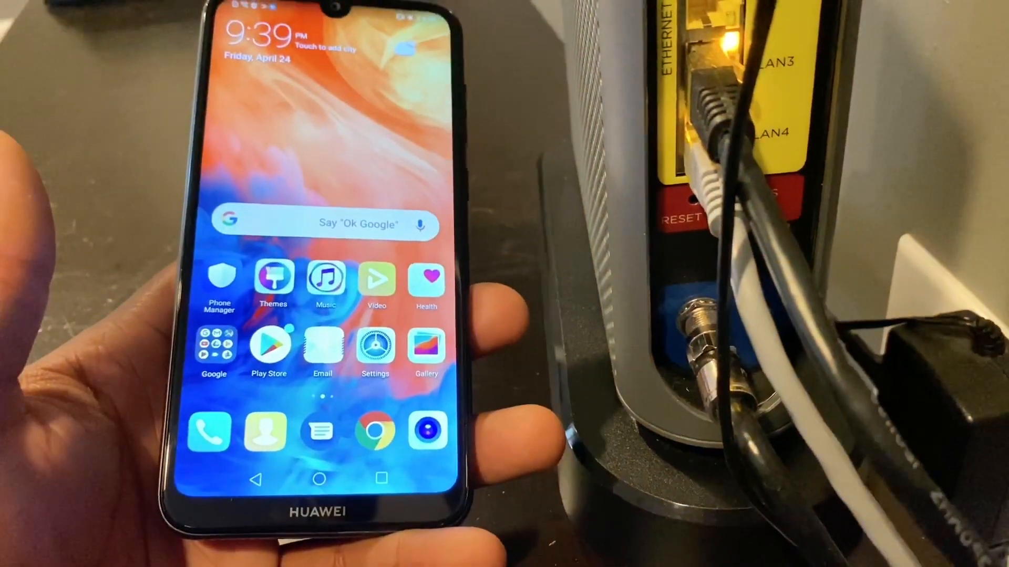